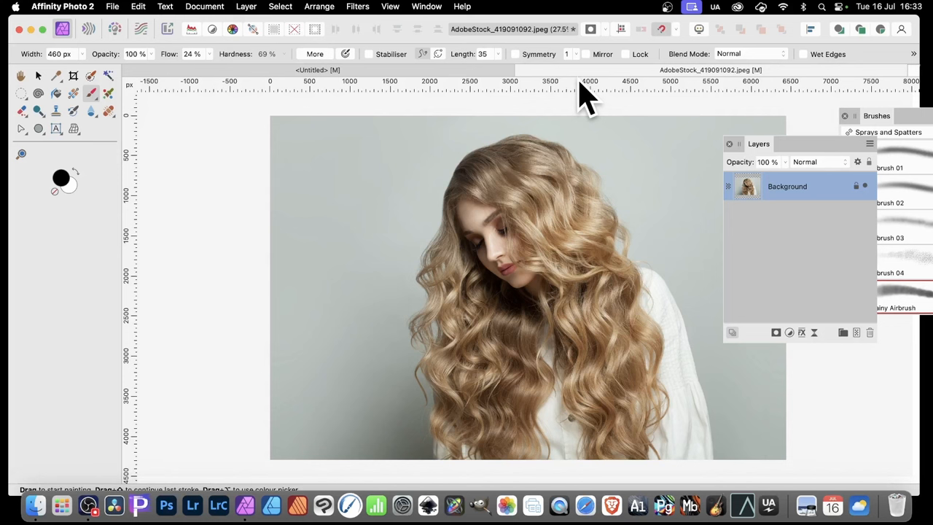
mouse_move(640, 143)
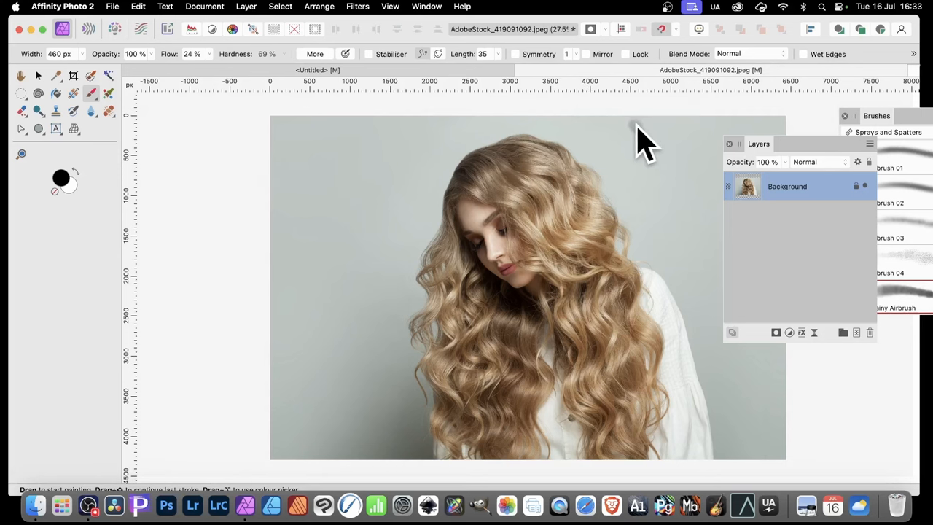
mouse_move(775, 212)
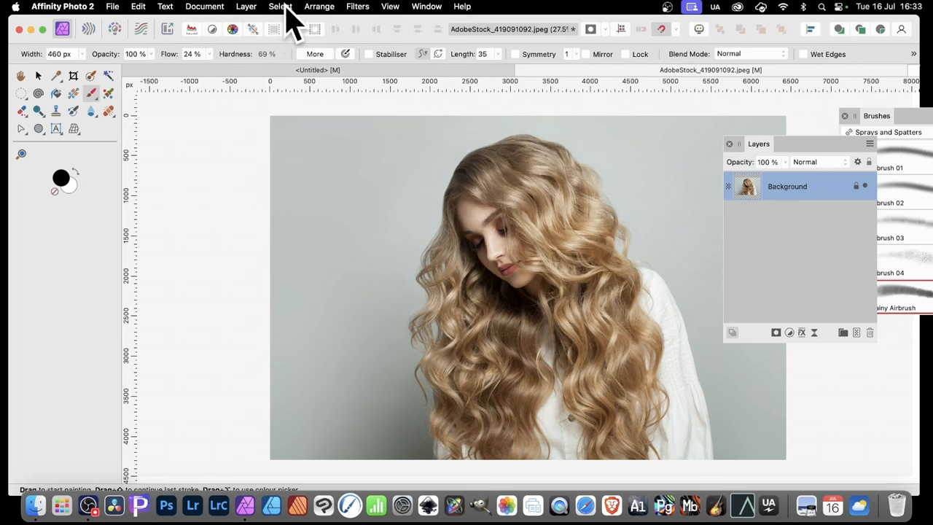
Add a Black & White adjustment layer over the background, turning the portrait grayscale
click(245, 6)
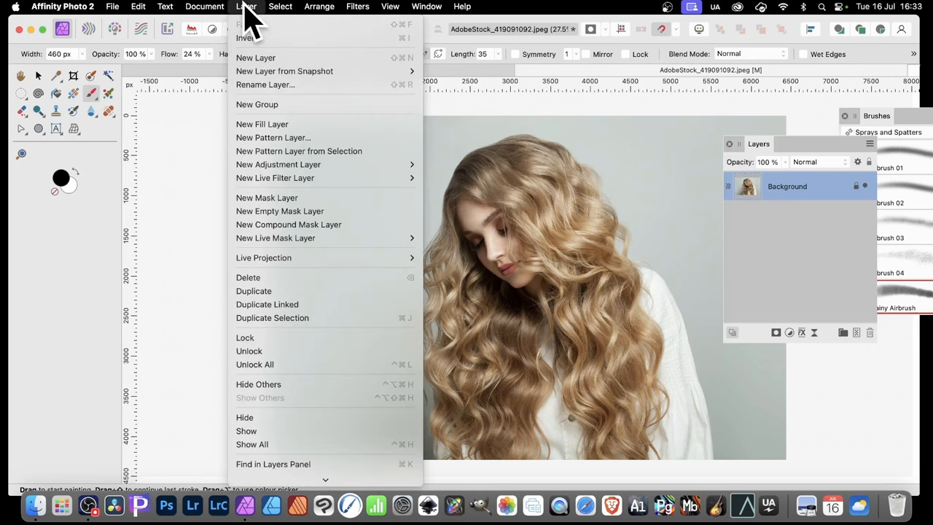
mouse_move(279, 163)
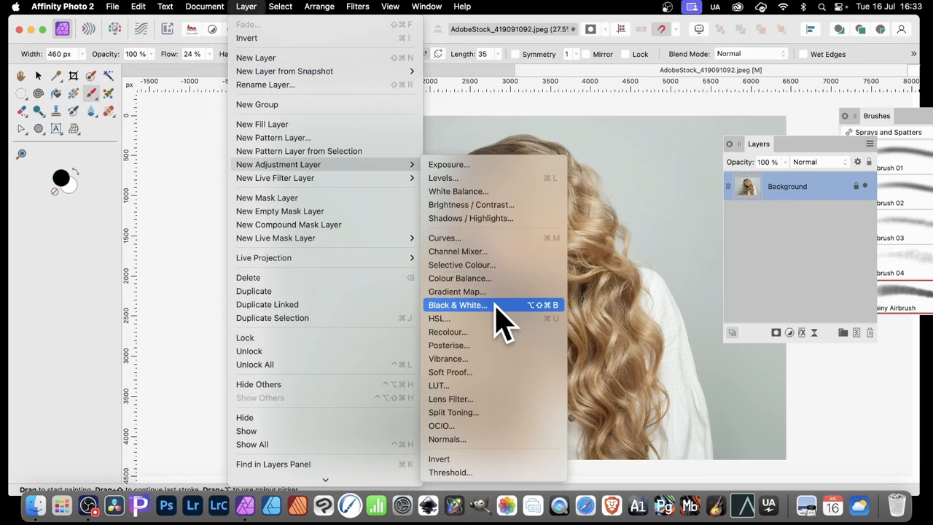
click(458, 304)
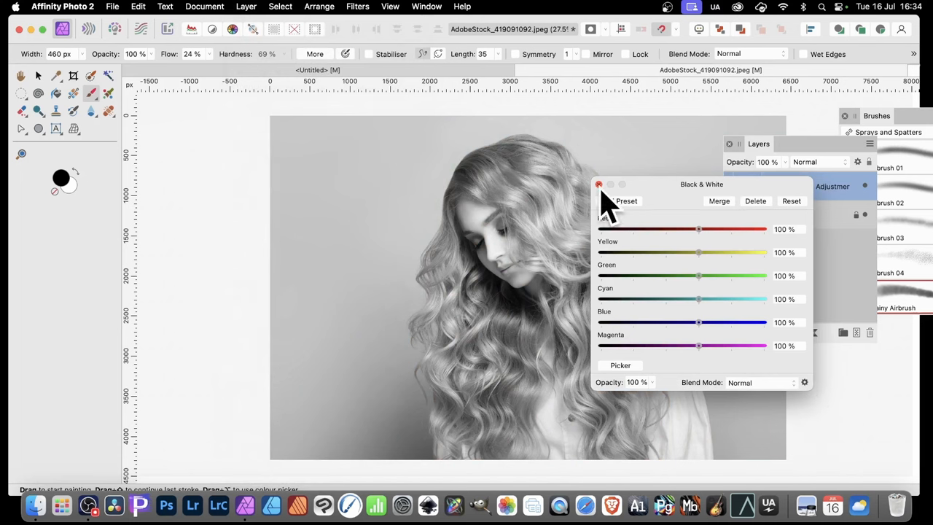
click(598, 183)
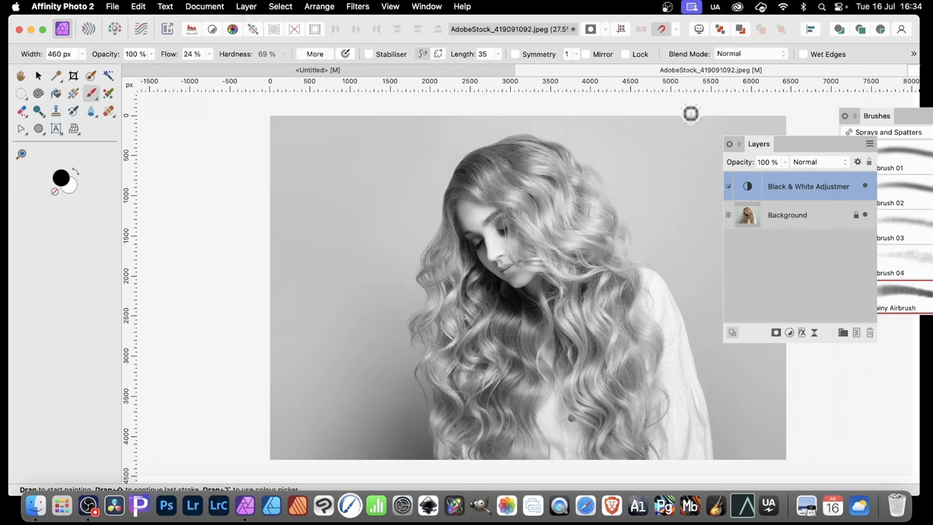
mouse_move(802, 262)
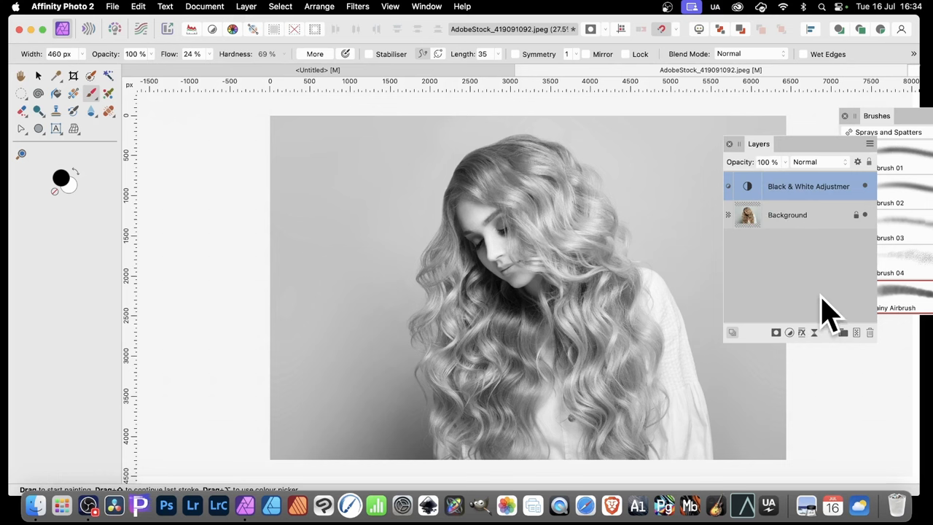
mouse_move(848, 294)
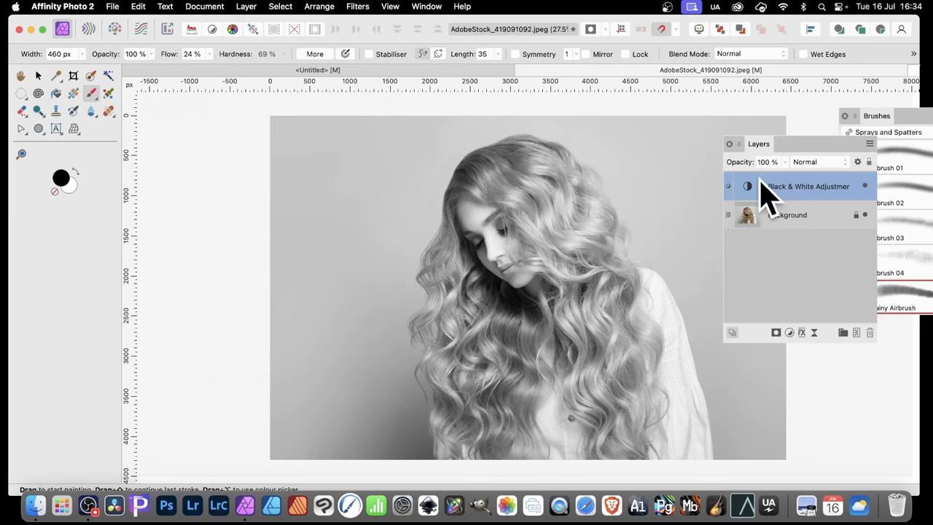
Select the Black & White adjustment layer in the layer stack
click(807, 187)
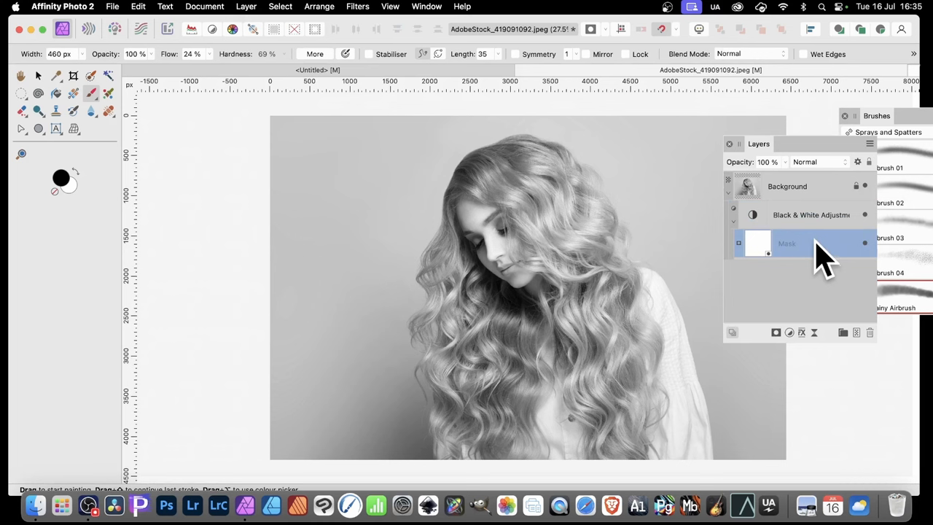
mouse_move(618, 159)
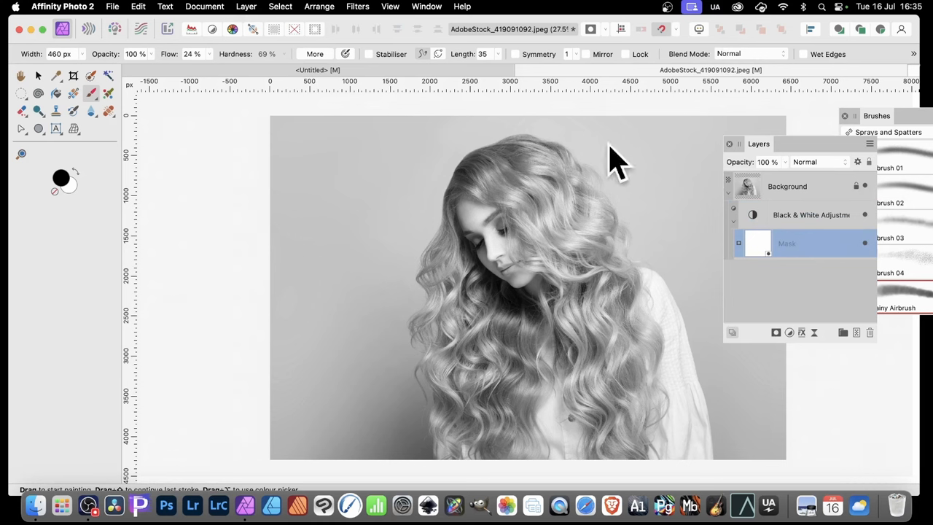
mouse_move(64, 193)
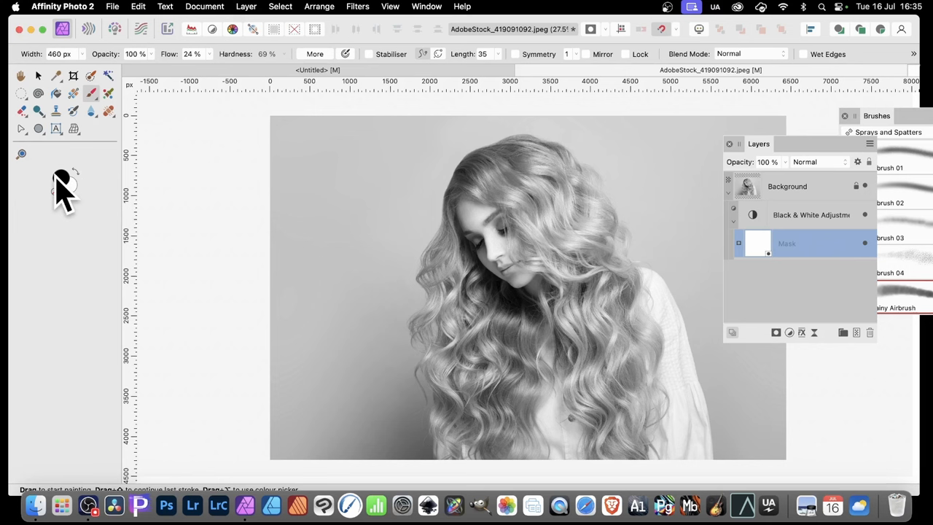
mouse_move(64, 188)
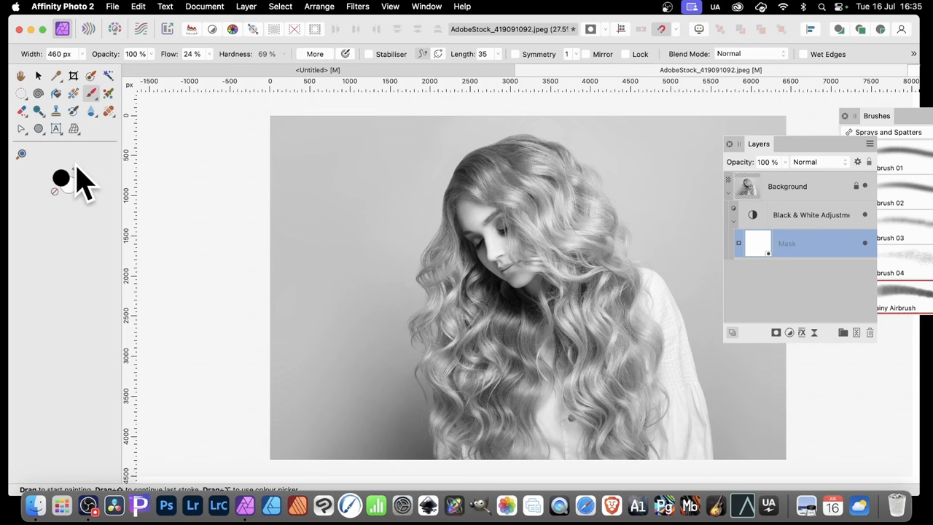
mouse_move(886, 139)
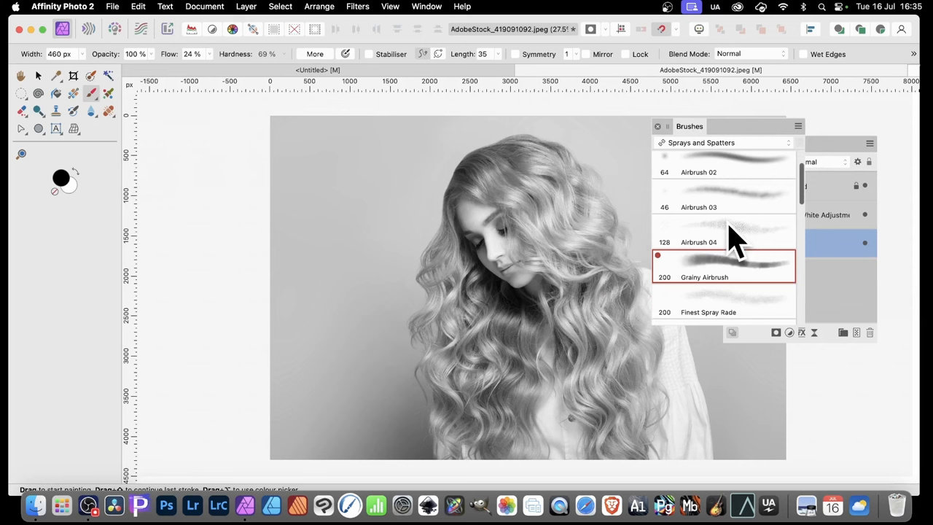
mouse_move(761, 299)
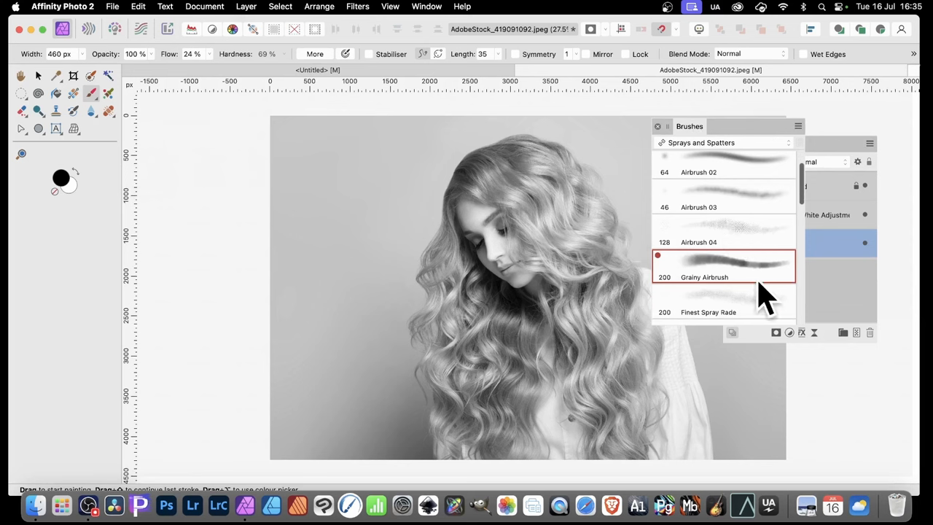
mouse_move(99, 76)
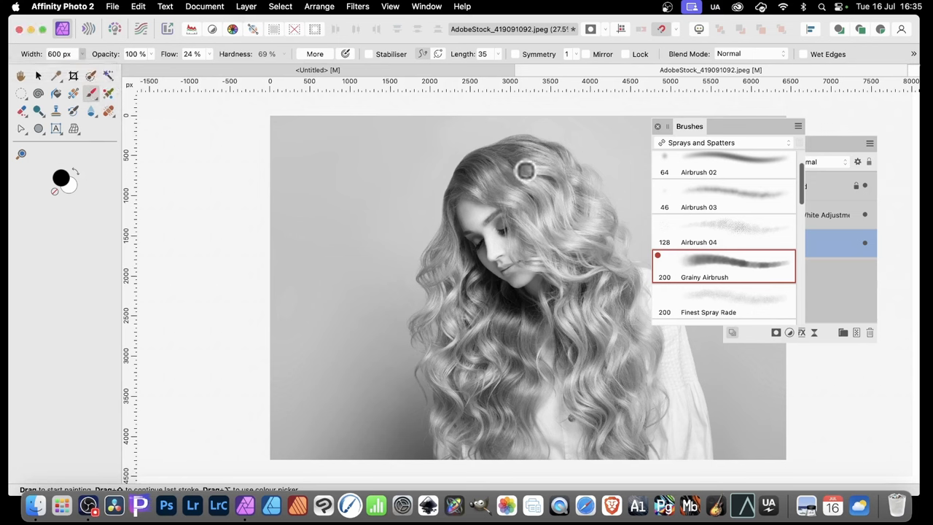
Paint the mask over the right-side hair from the crown down to the lower curls to restore blonde
drag(525, 172, 542, 153)
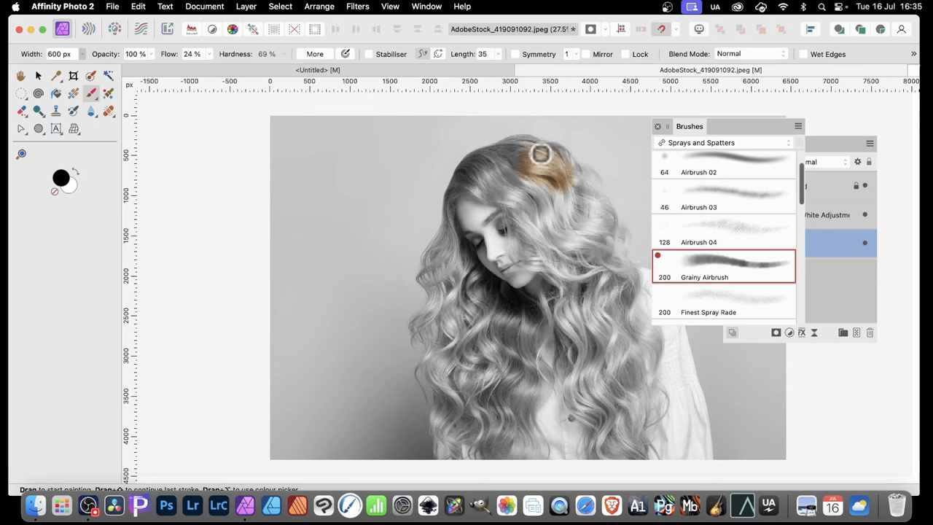
drag(540, 152, 547, 247)
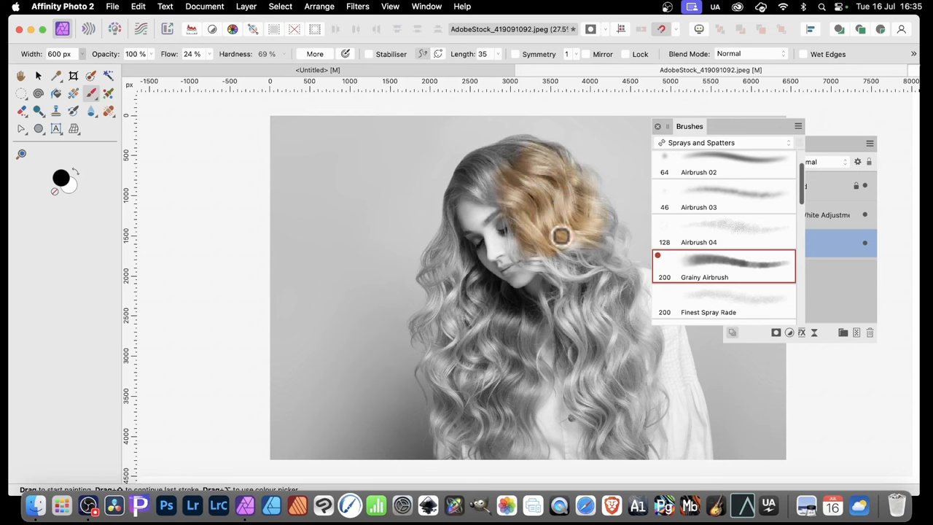
drag(561, 233, 586, 253)
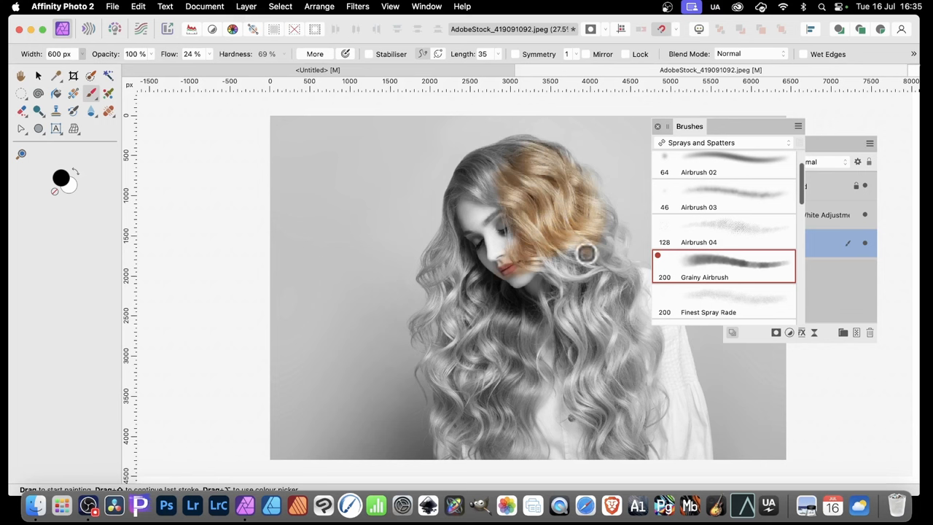
drag(586, 254, 532, 251)
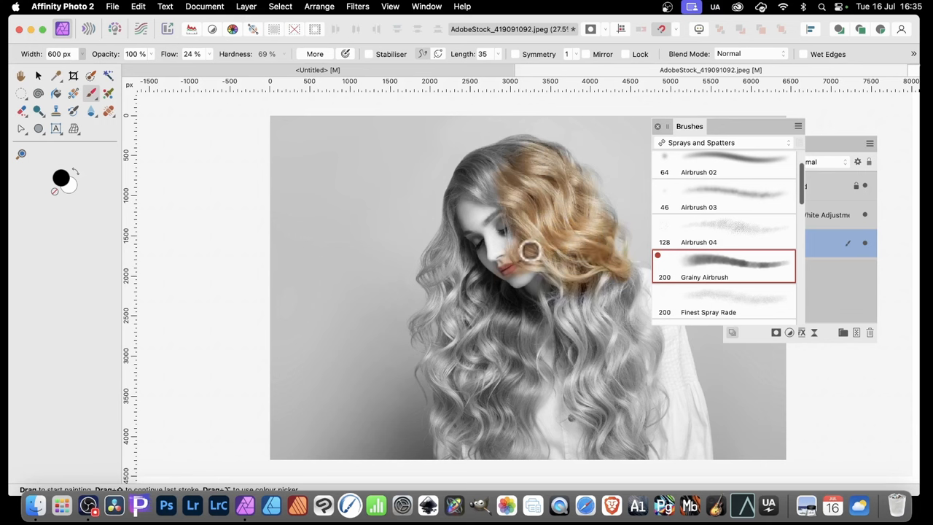
drag(531, 251, 634, 329)
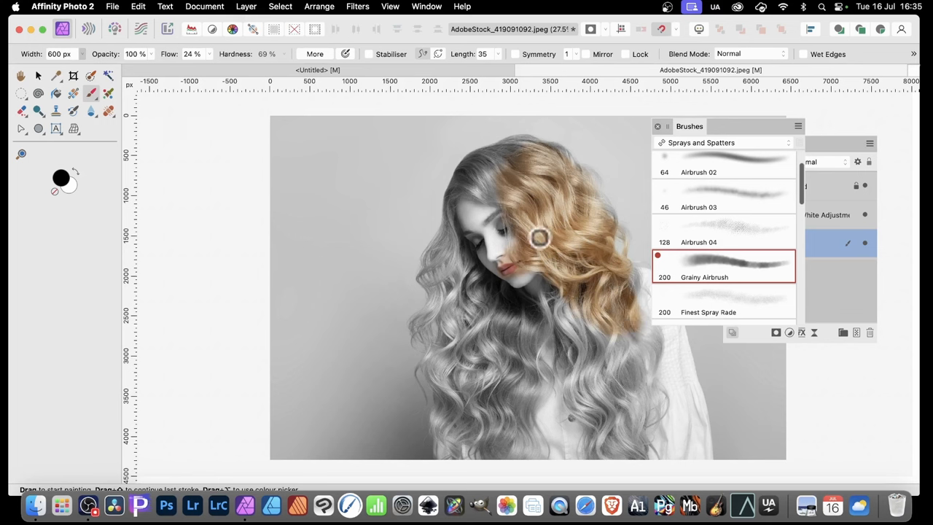
mouse_move(81, 192)
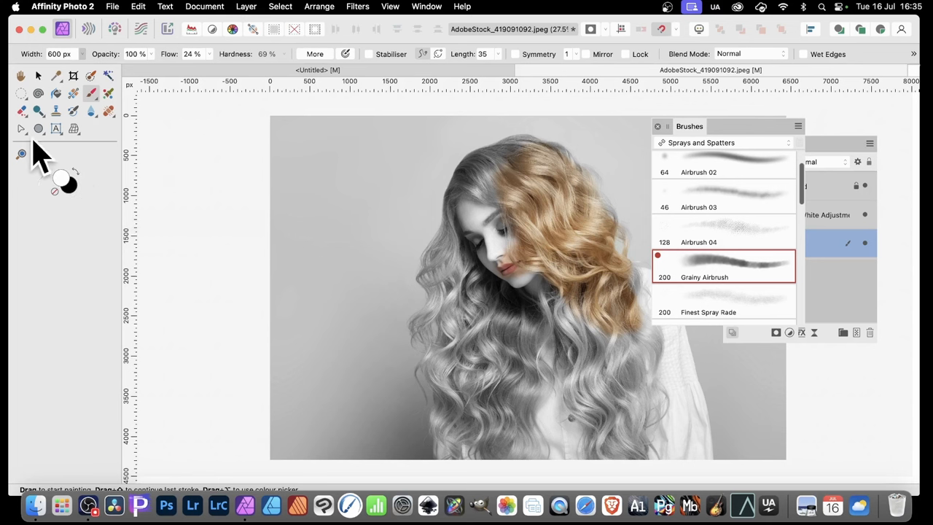
mouse_move(61, 197)
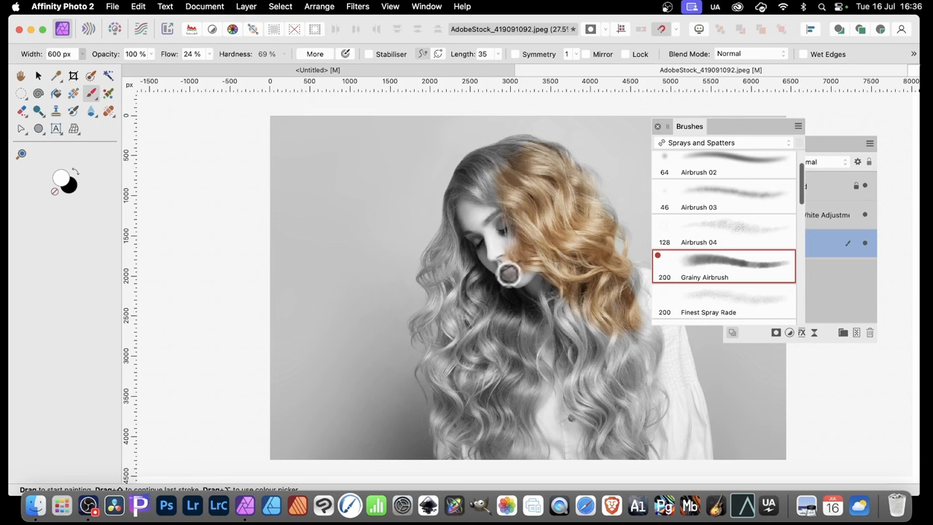
mouse_move(402, 177)
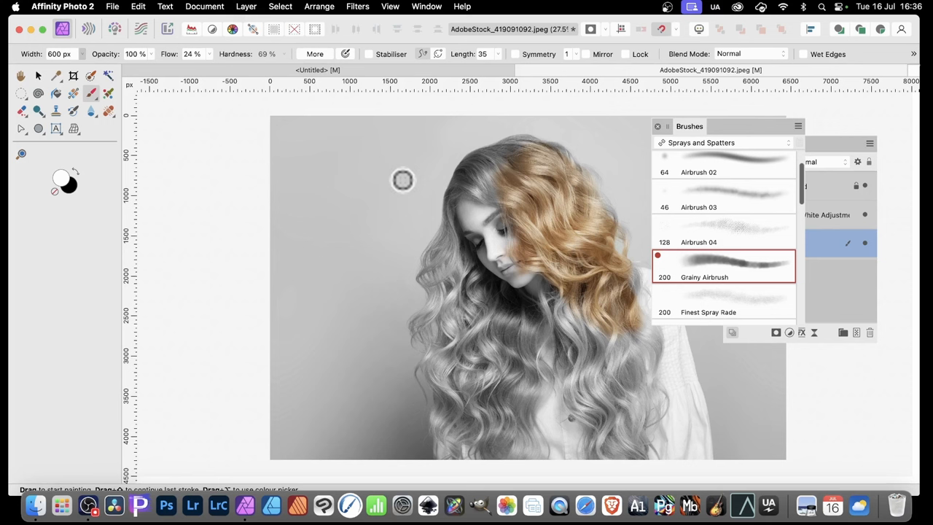
mouse_move(640, 148)
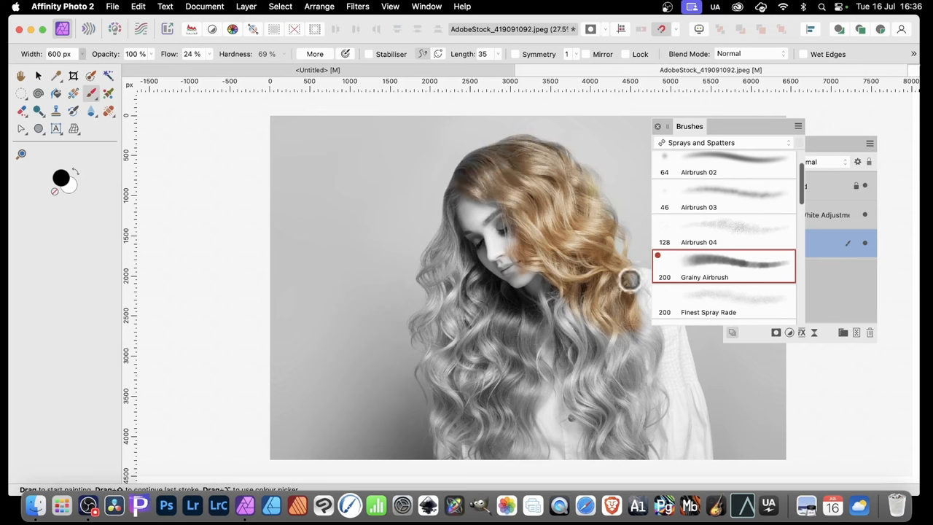
Paint the mask further down the lower right hair strands to extend the blonde
drag(629, 280, 578, 362)
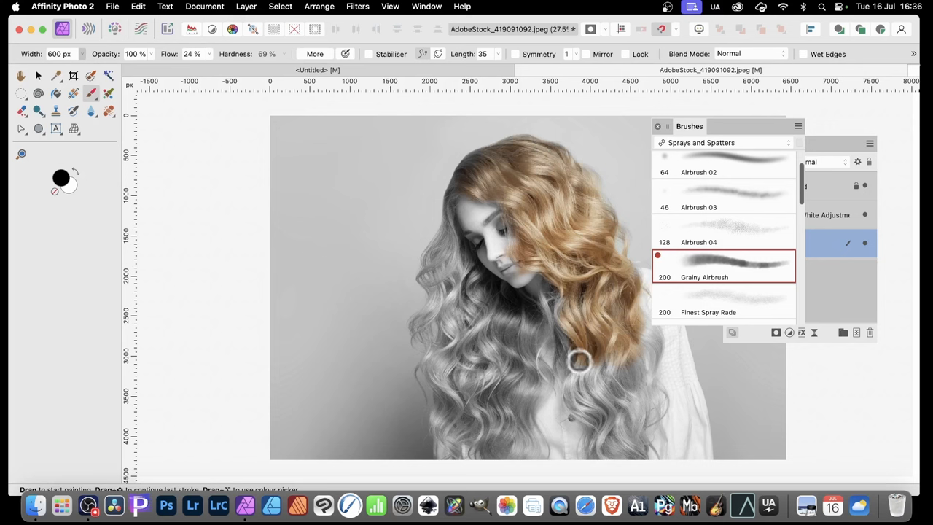
drag(577, 361, 612, 408)
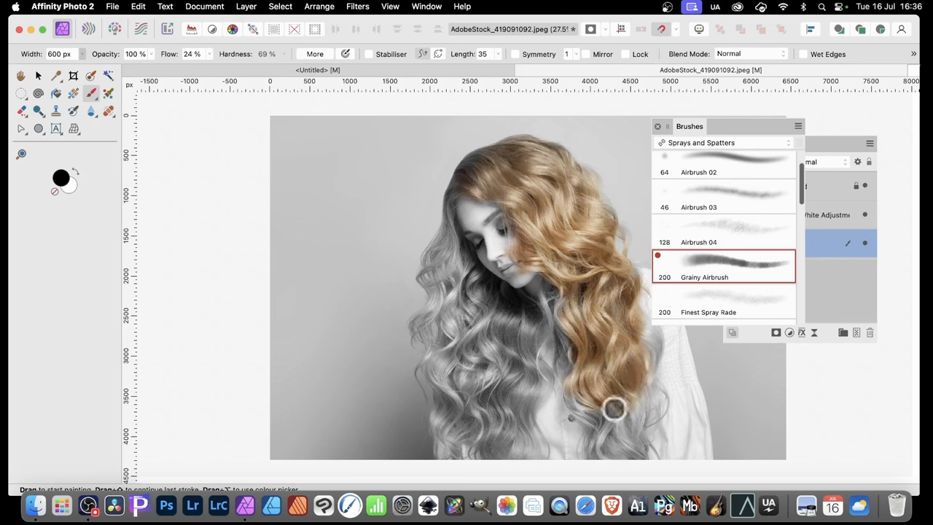
mouse_move(605, 395)
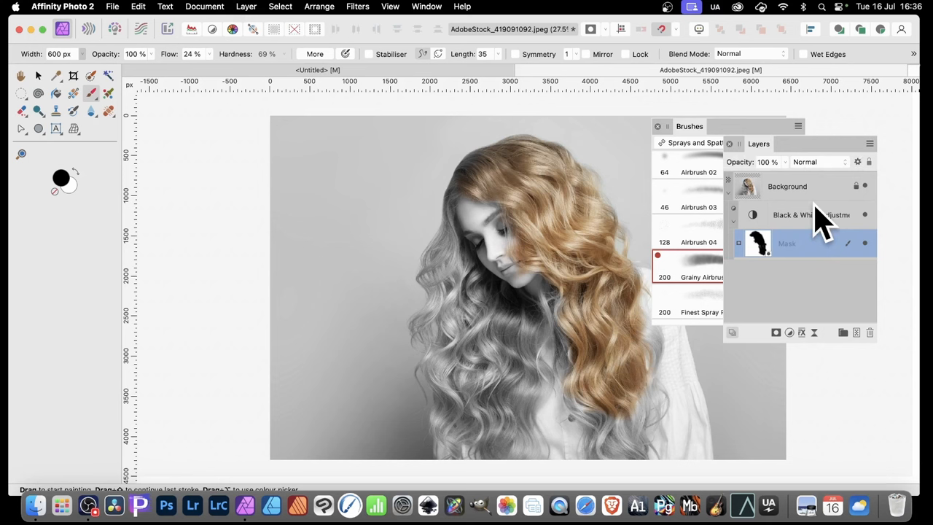
mouse_move(874, 211)
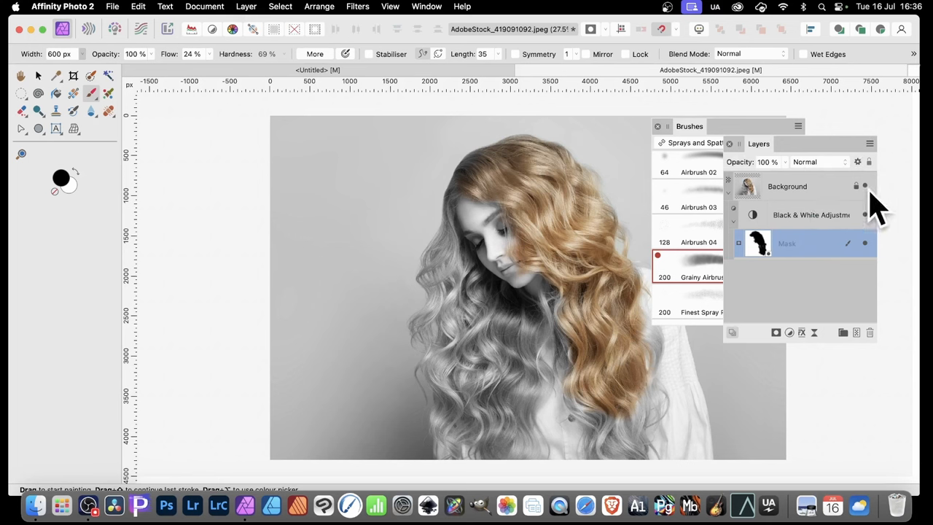
Make the Background photo layer the active layer
click(787, 187)
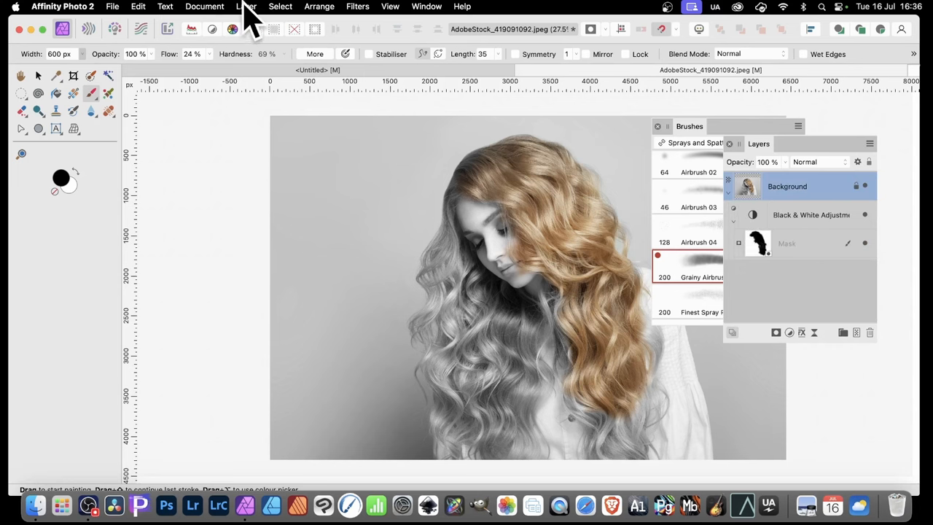
Add a Recolour adjustment at Hue 0 and 100% saturation, tinting the portrait red
click(247, 5)
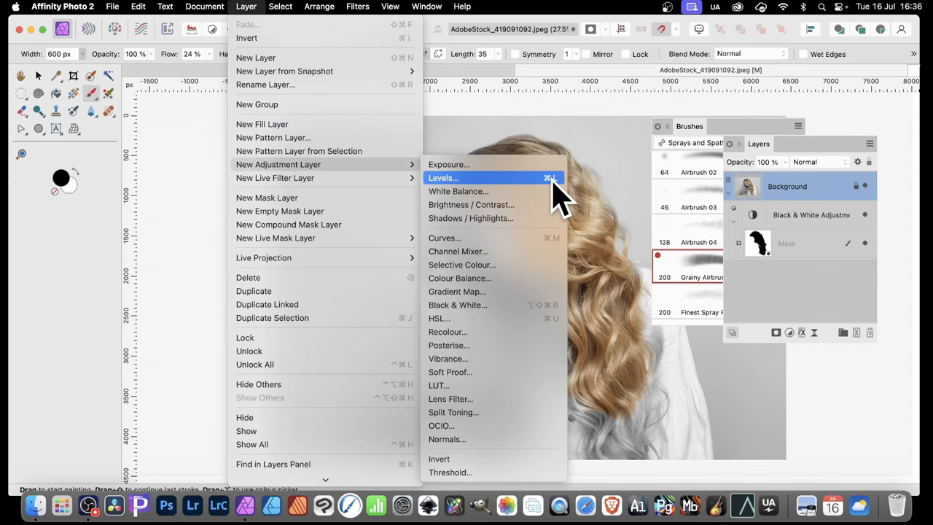
mouse_move(499, 332)
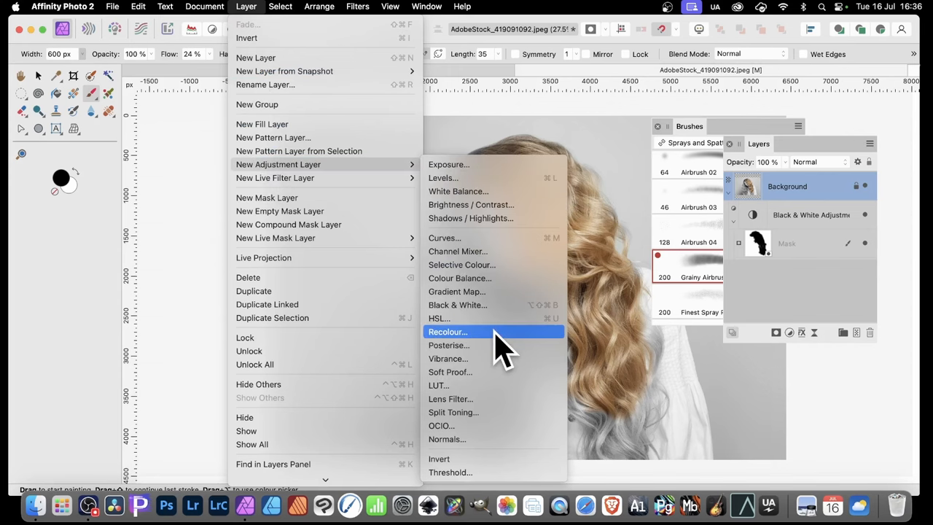
click(446, 333)
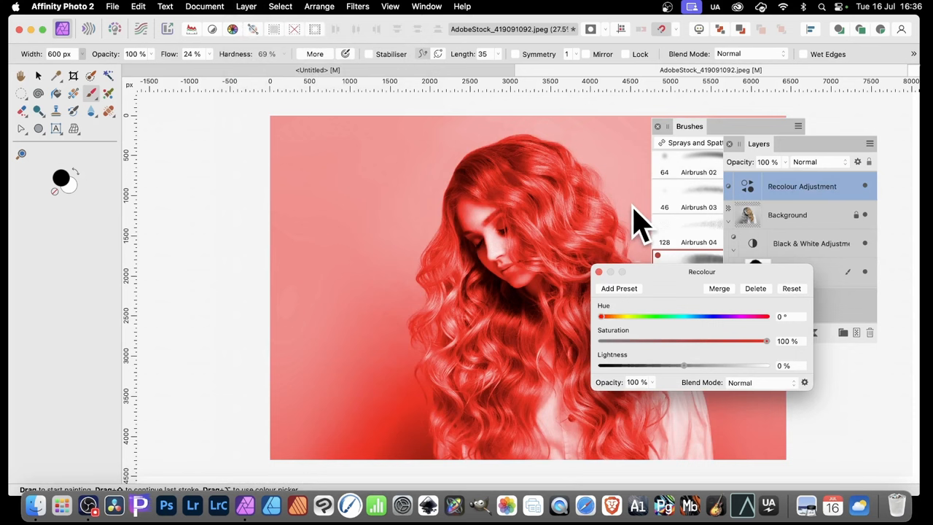
click(599, 271)
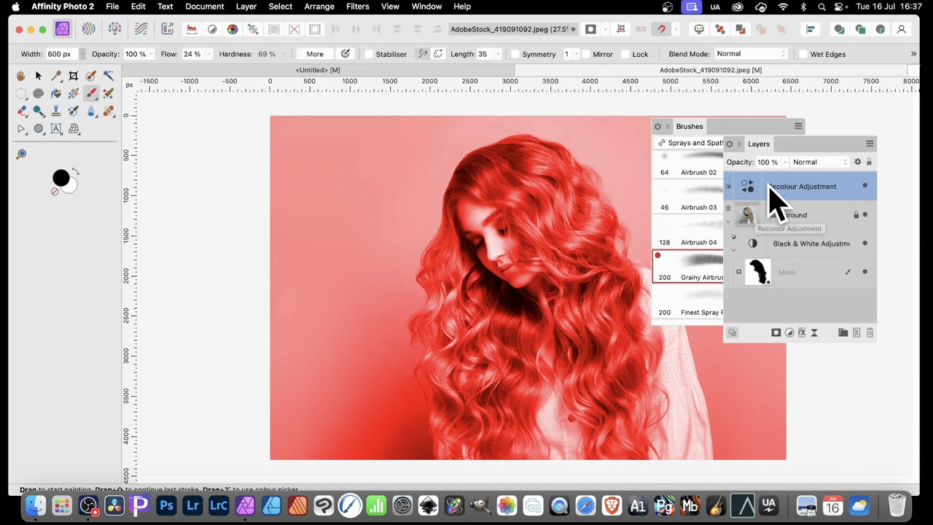
mouse_move(814, 207)
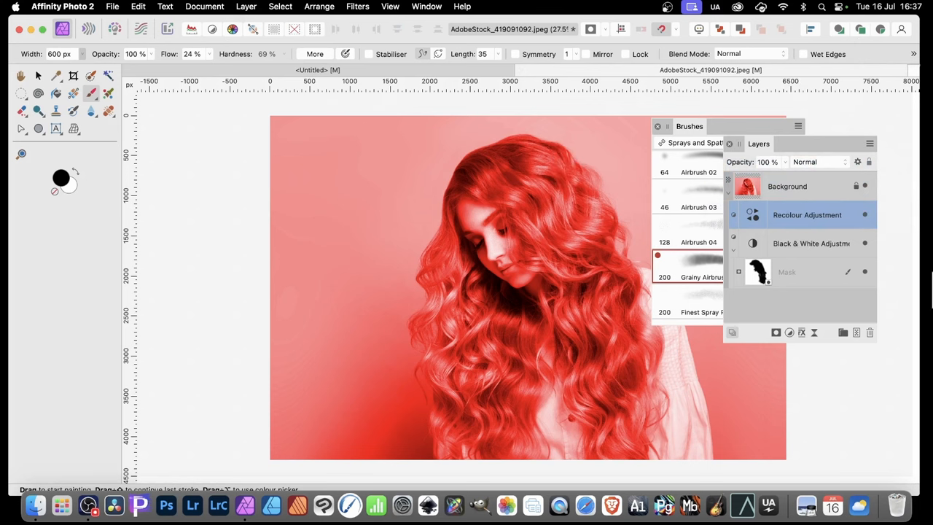
mouse_move(741, 328)
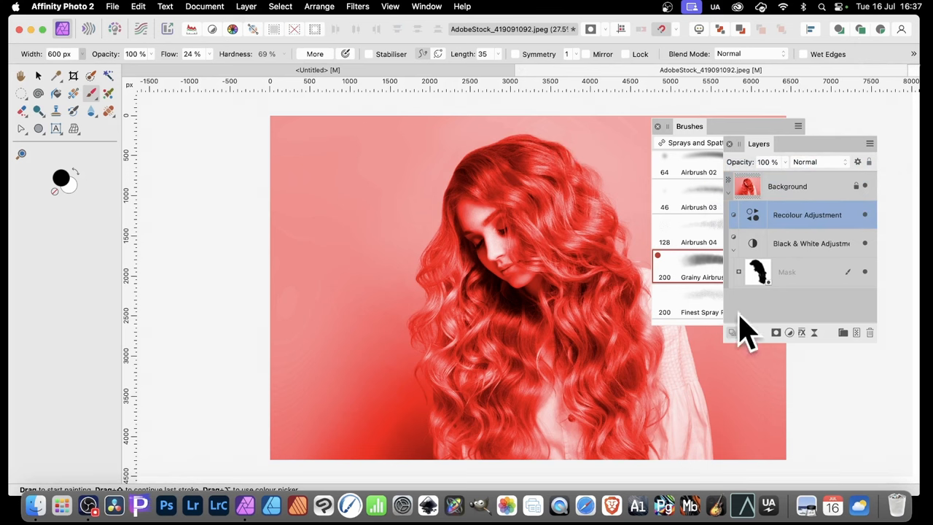
mouse_move(892, 284)
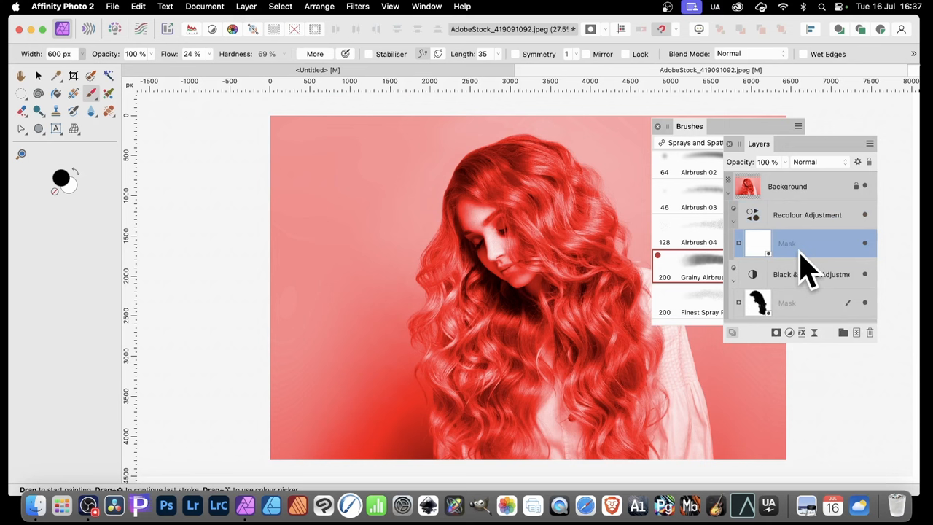
mouse_move(66, 120)
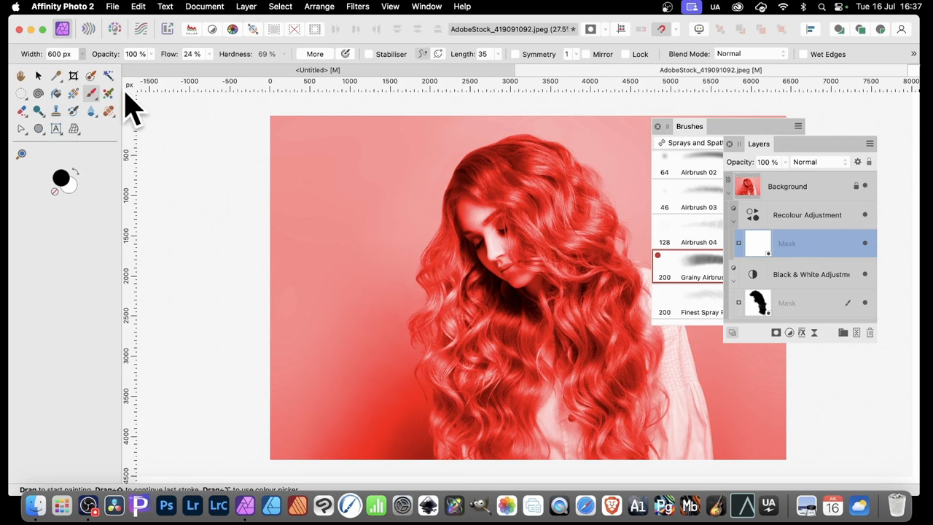
Paint the Recolour mask over the crown and right-side hair so the blonde shows through
drag(481, 175, 522, 187)
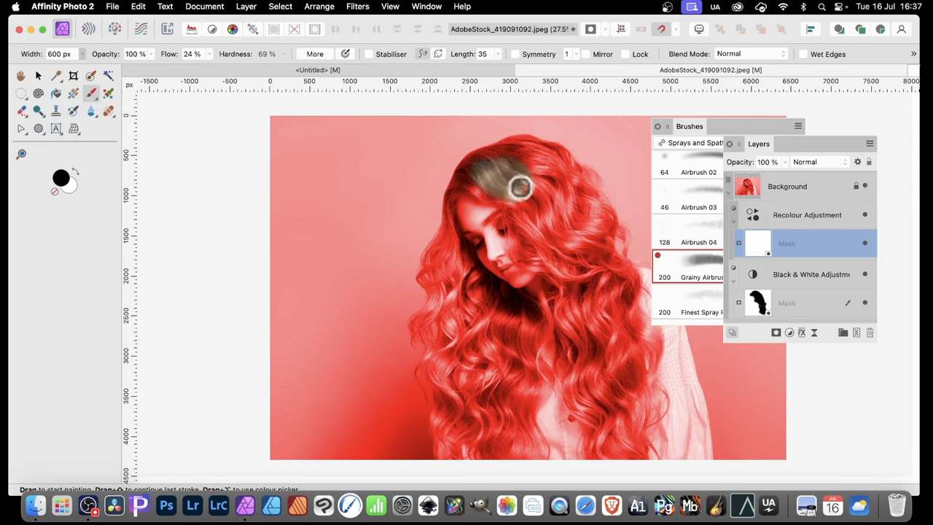
drag(522, 186, 494, 178)
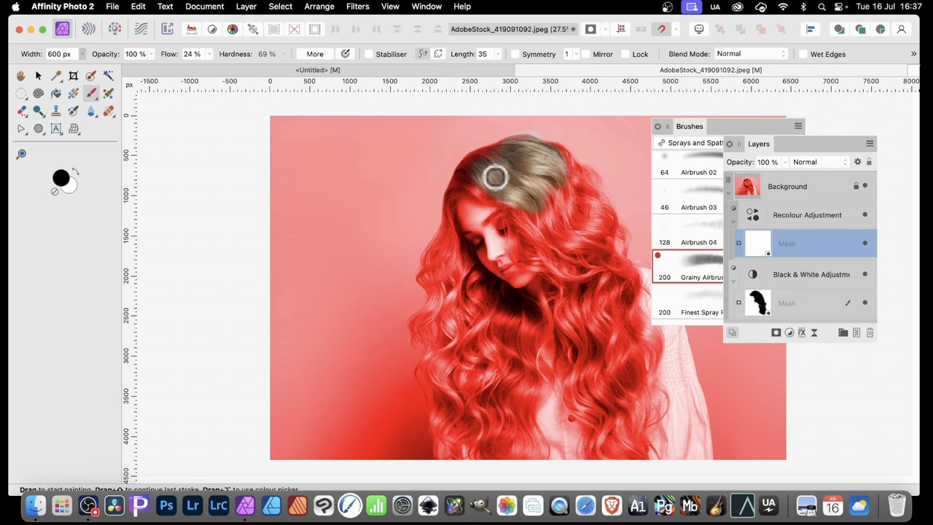
drag(494, 178, 523, 175)
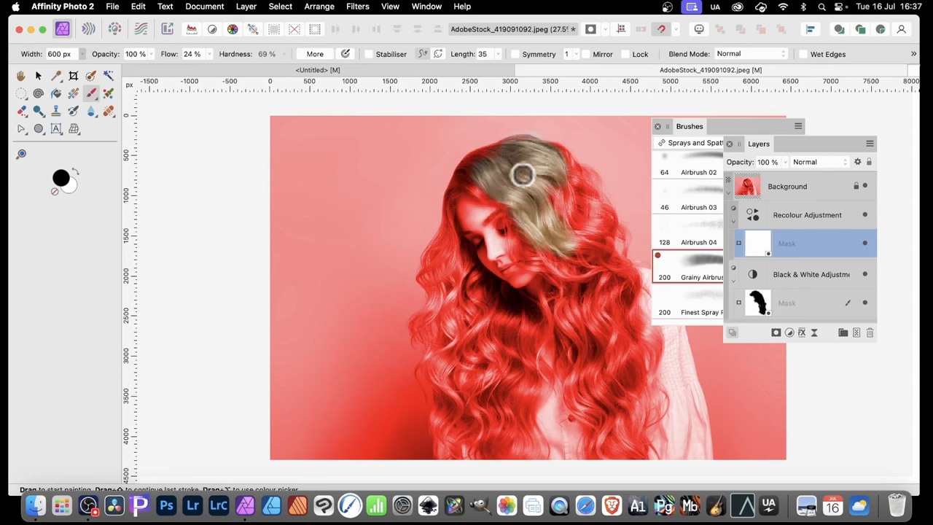
drag(522, 175, 586, 245)
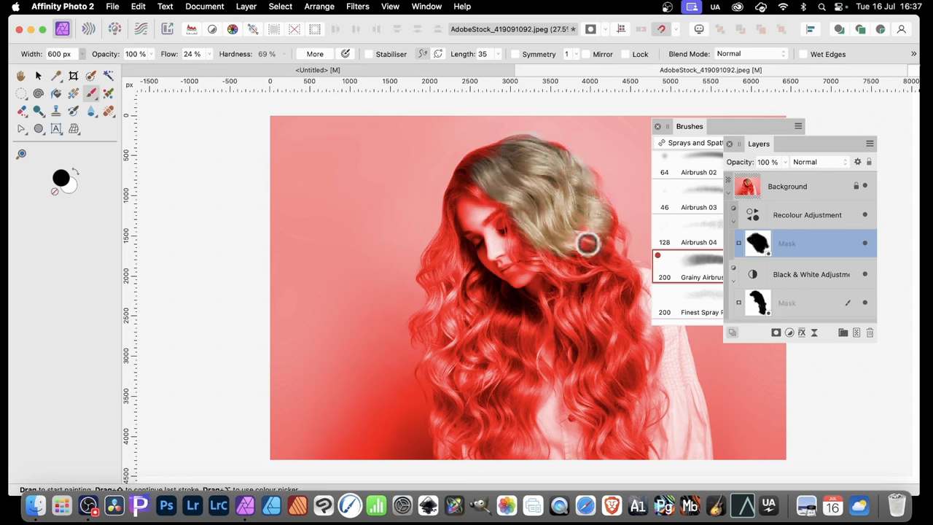
drag(586, 245, 580, 329)
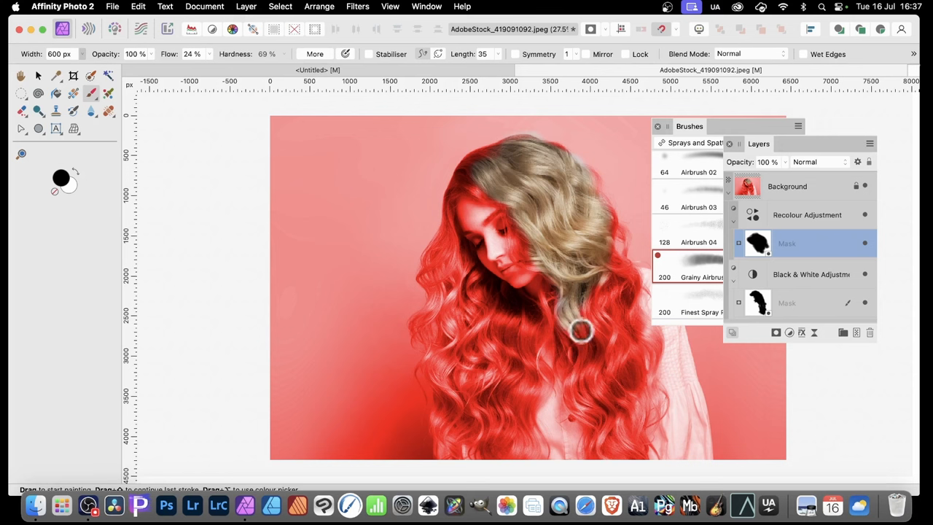
drag(580, 332, 601, 247)
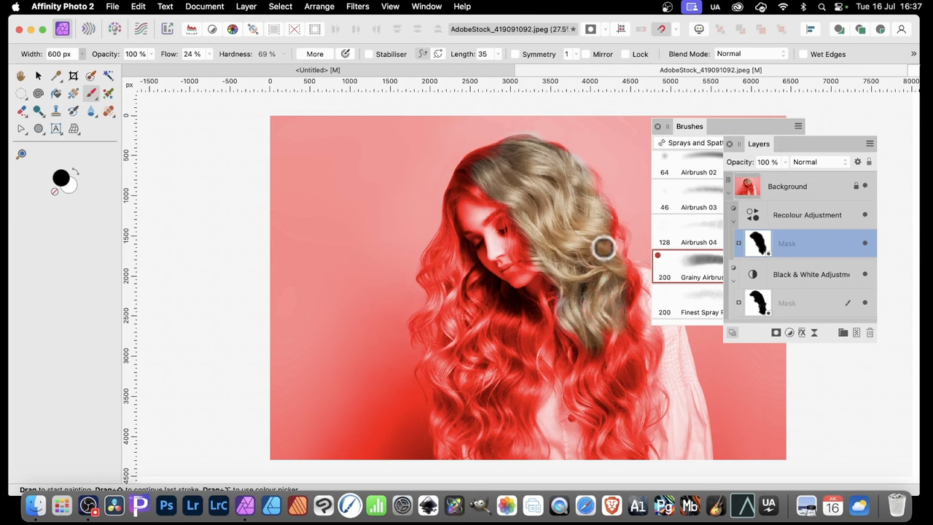
drag(601, 248, 604, 372)
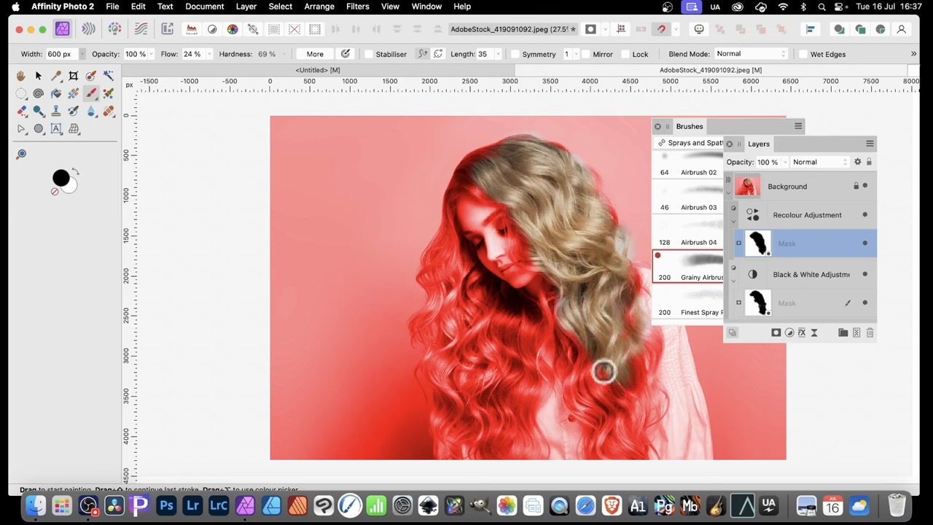
Paint the Recolour mask over the left-side curls down to the bottom so they show grey
drag(605, 372, 455, 265)
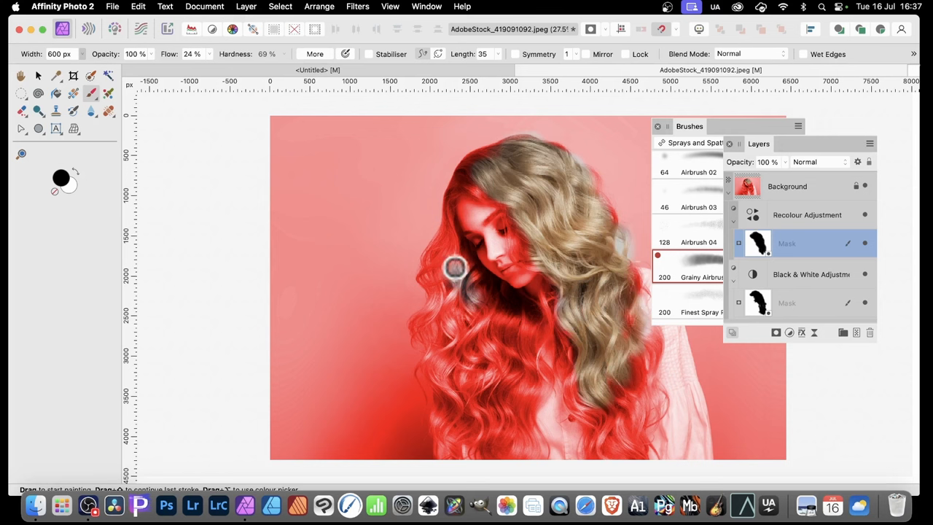
drag(454, 265, 459, 301)
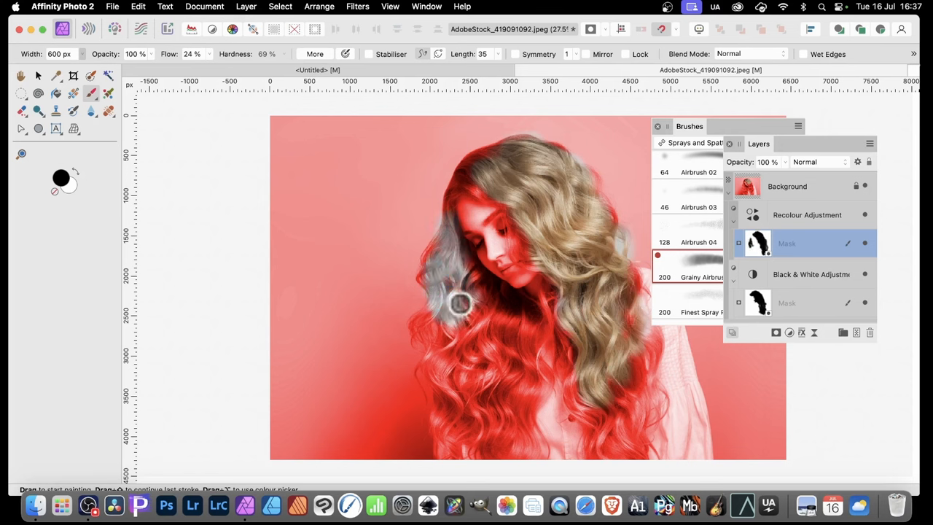
drag(459, 302, 528, 357)
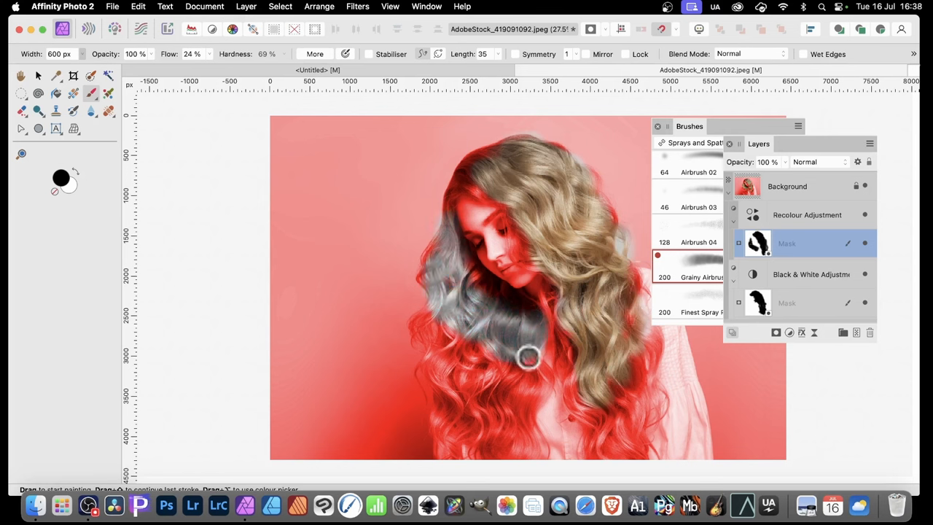
drag(528, 357, 541, 414)
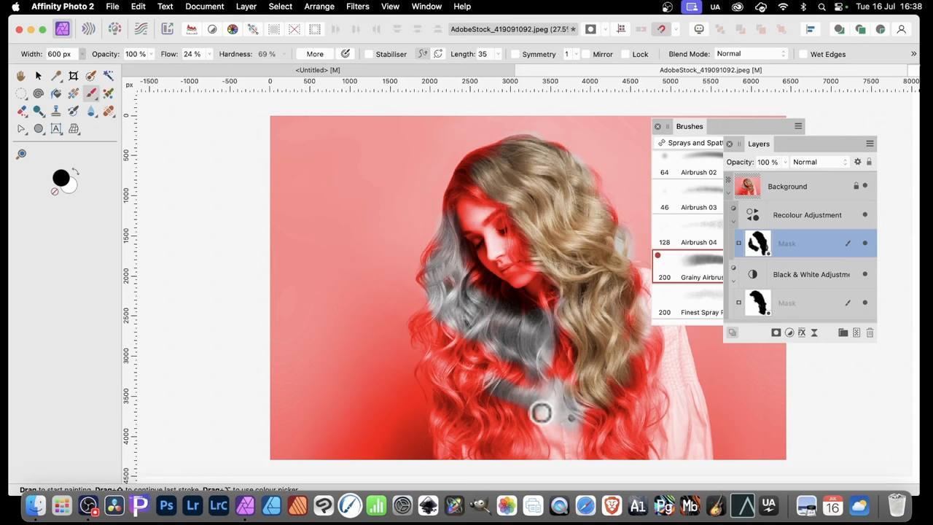
drag(541, 414, 525, 368)
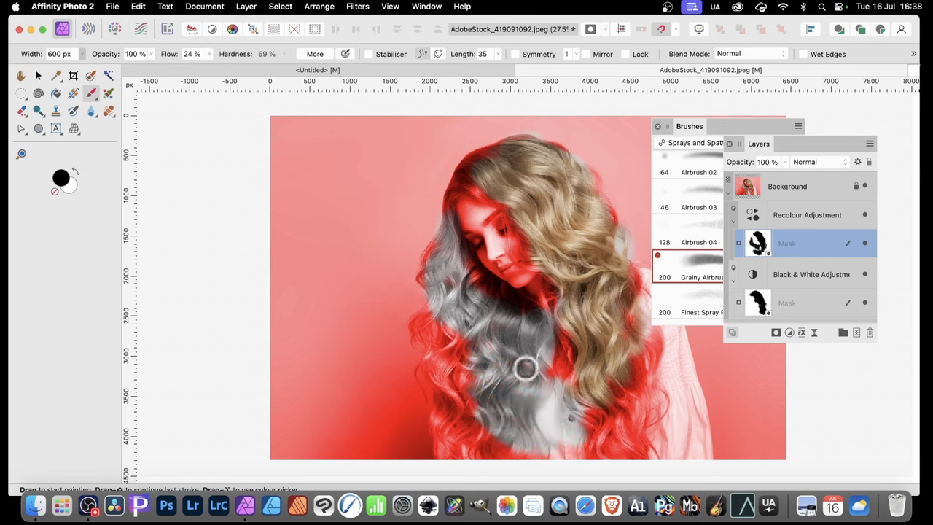
drag(524, 368, 425, 317)
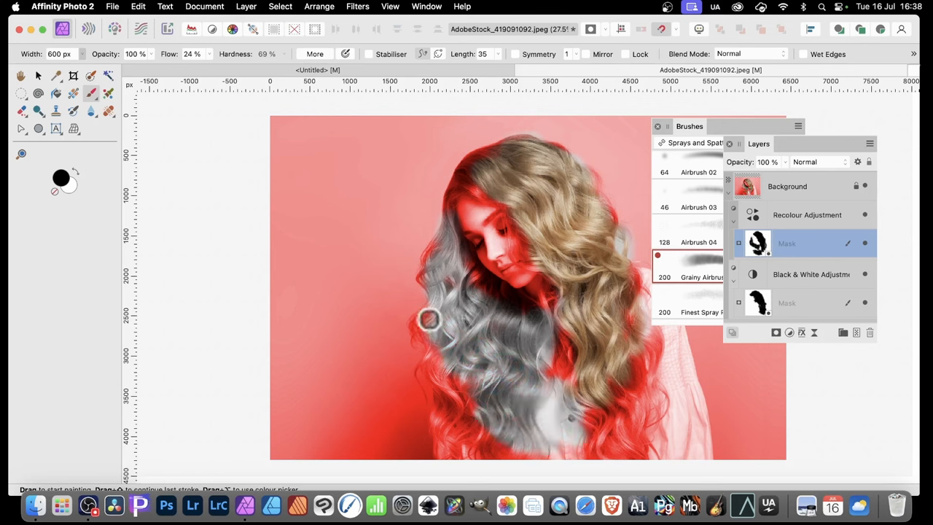
drag(429, 318, 470, 435)
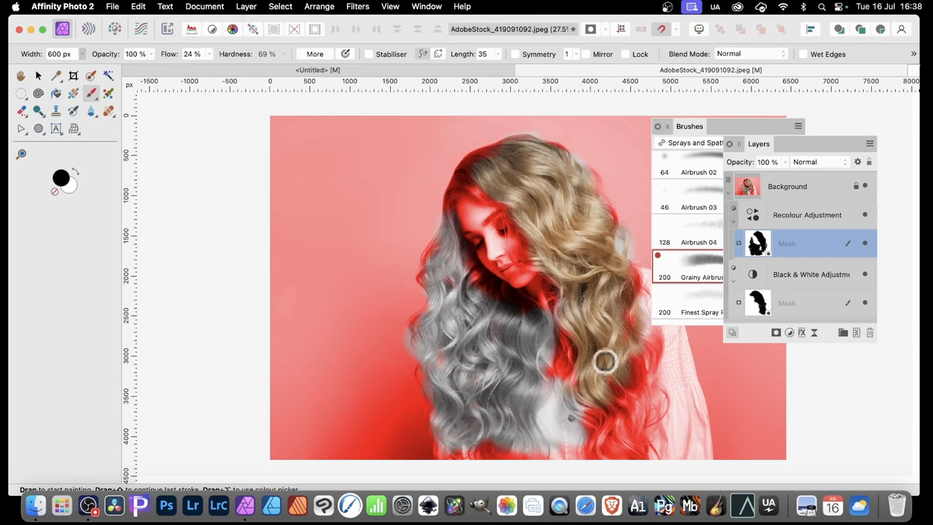
mouse_move(609, 341)
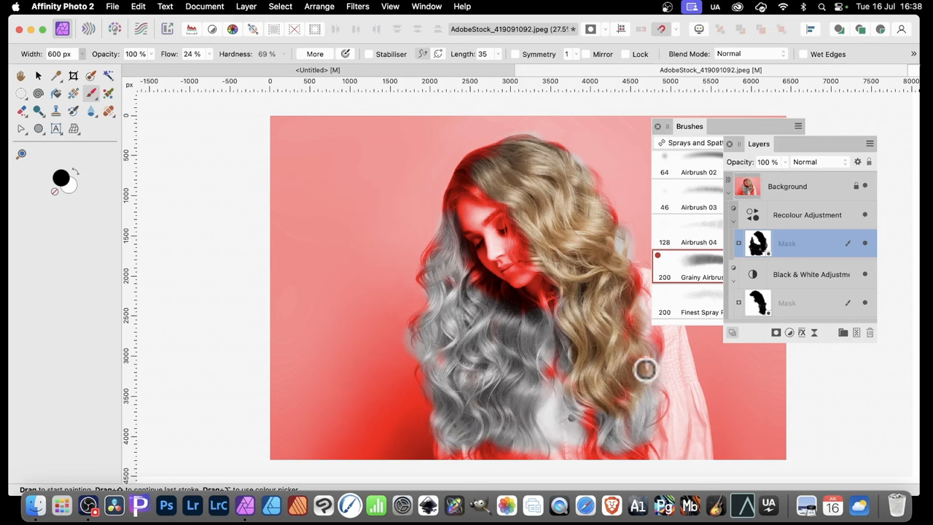
drag(644, 368, 703, 416)
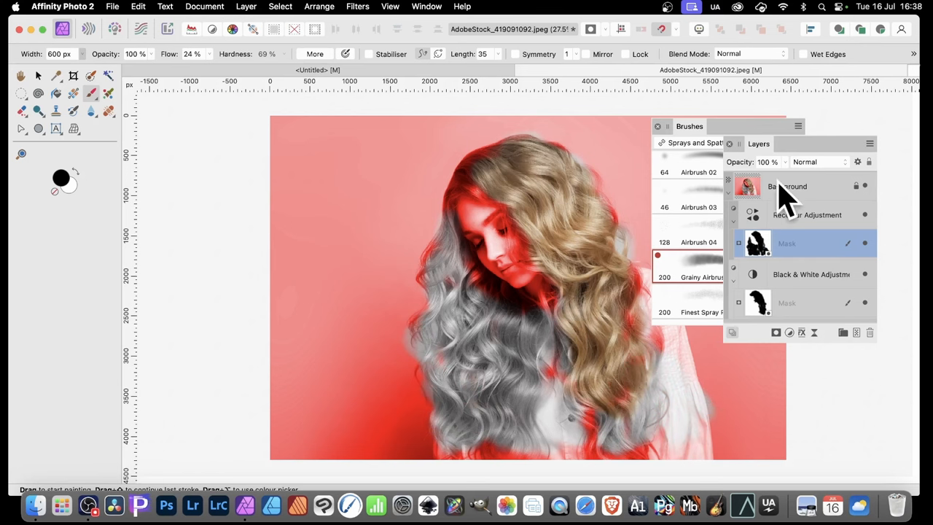
Select the Background layer, expand its nested adjustments and switch to the Move Tool
click(787, 187)
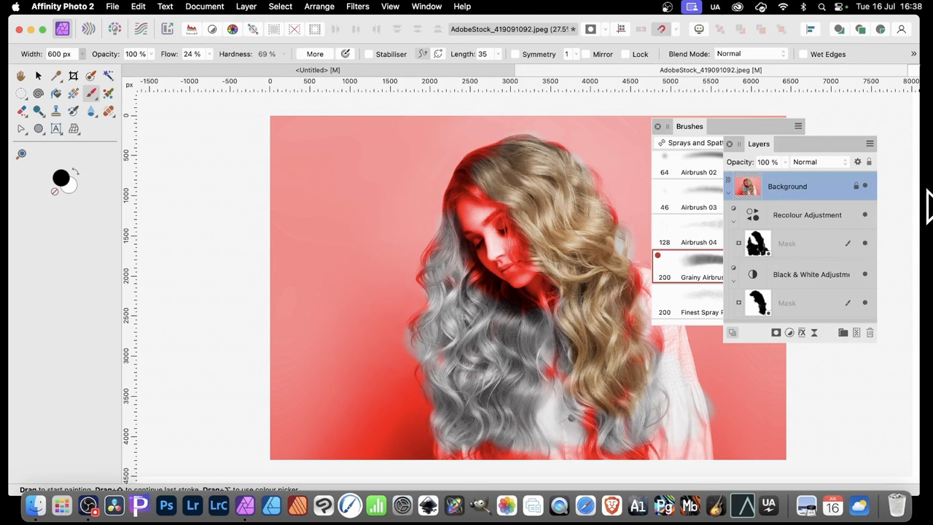
mouse_move(737, 219)
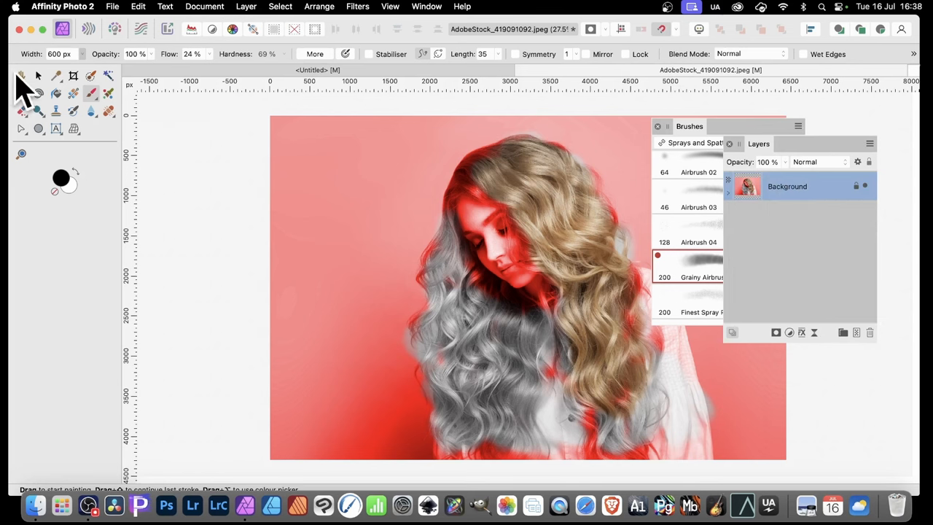
click(727, 187)
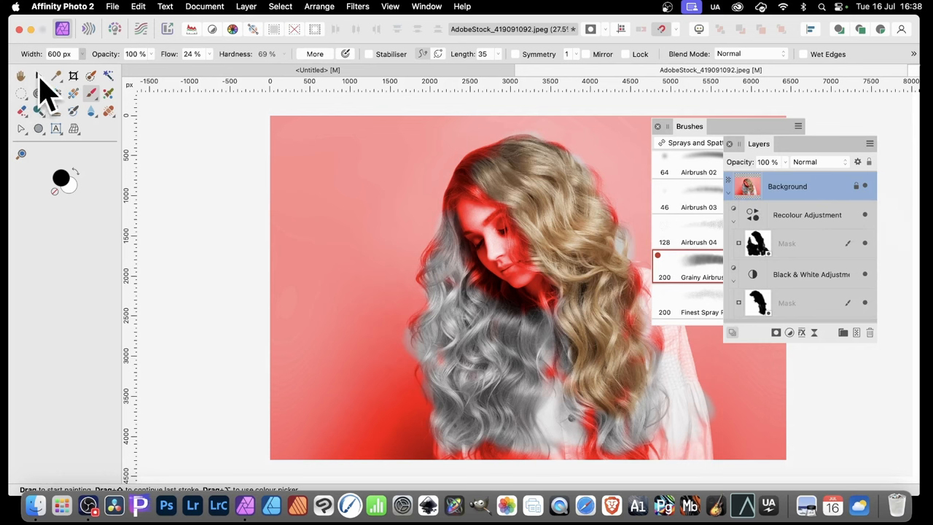
click(38, 76)
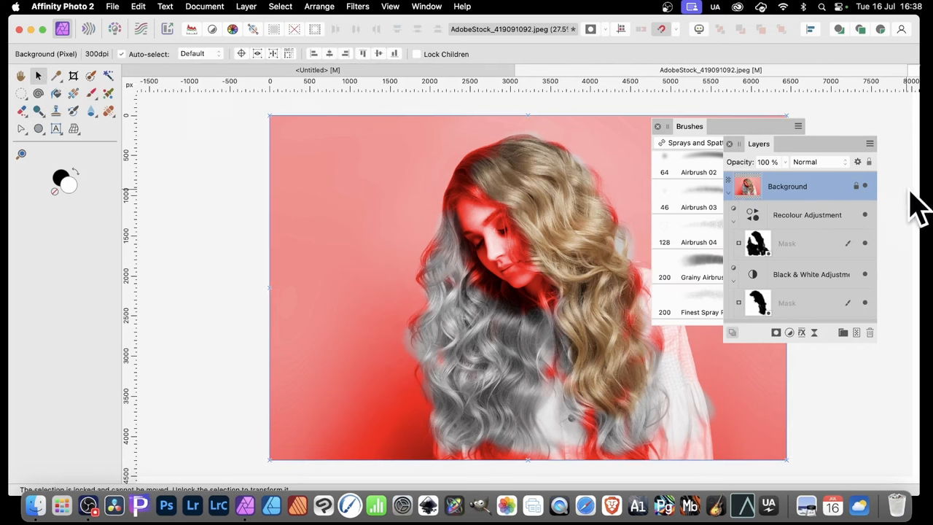
mouse_move(863, 182)
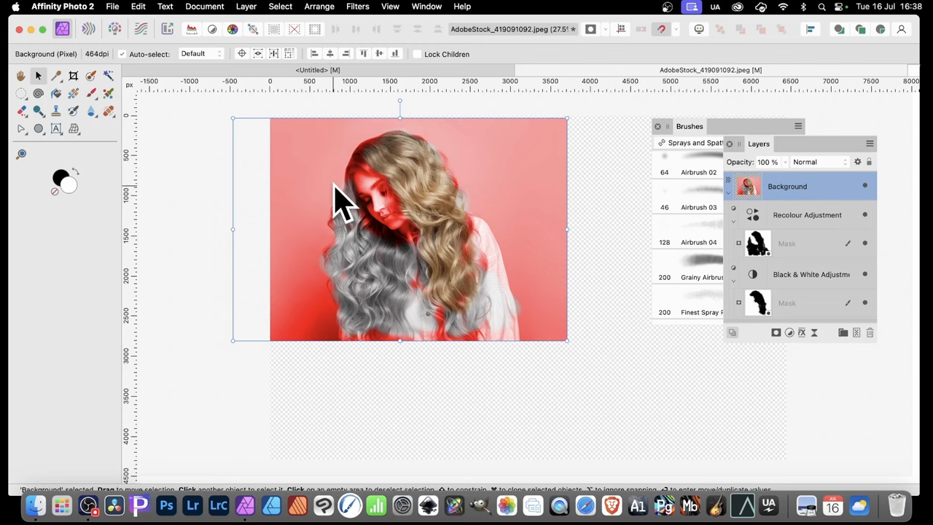
Option-drag the portrait down and right to place a duplicate copy with its adjustments
drag(343, 204, 503, 328)
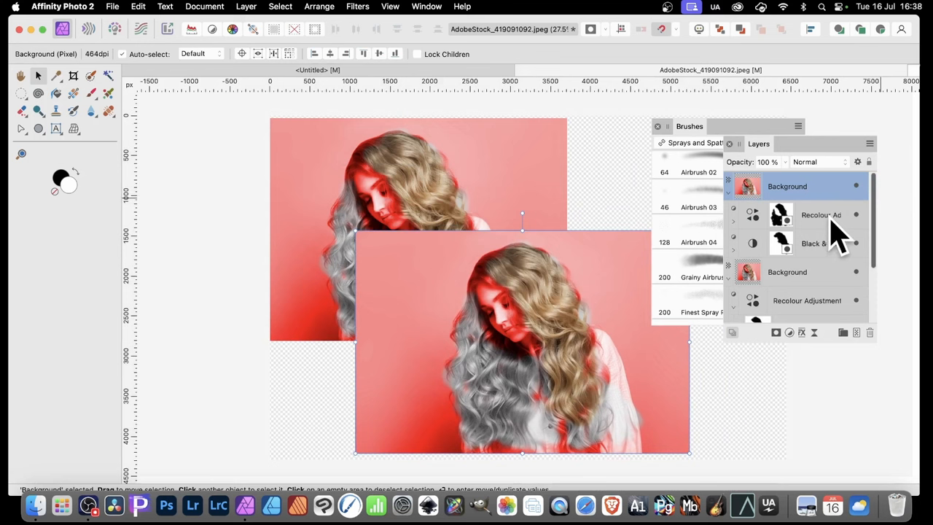
Select the duplicate copy's Recolour adjustment layer
click(823, 215)
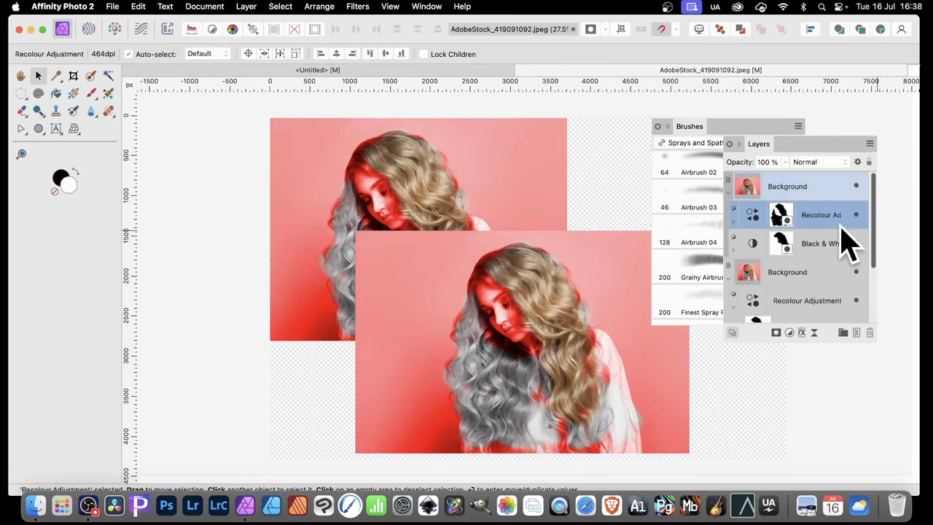
mouse_move(645, 306)
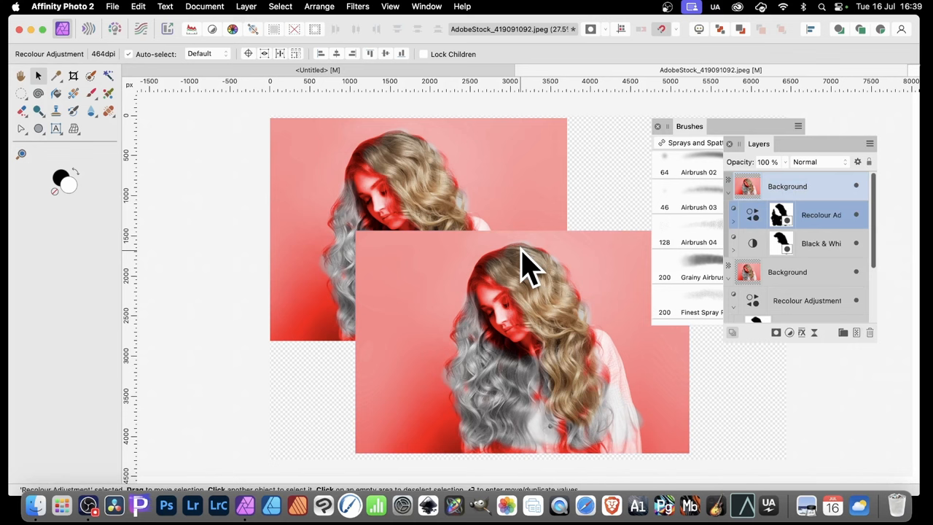
mouse_move(878, 350)
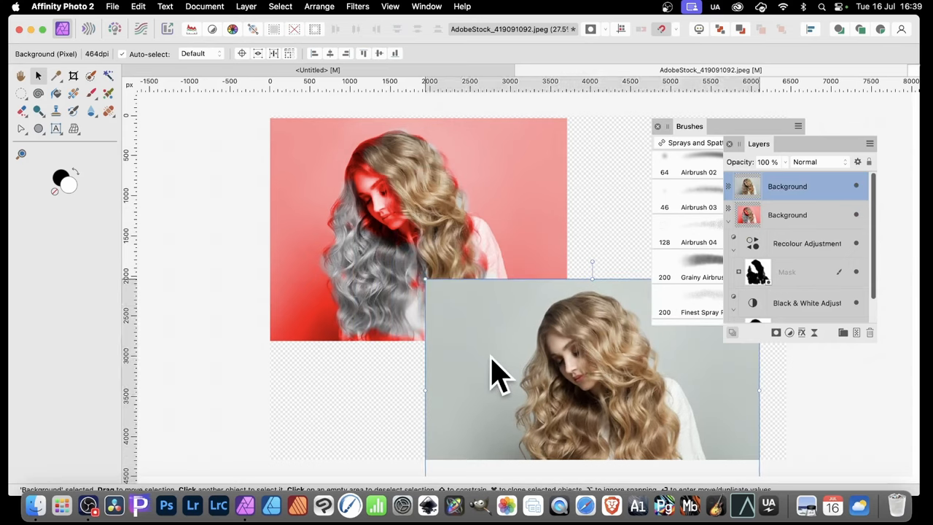
Bring the recoloured Background portrait layer in front of the untouched duplicate copy
click(787, 214)
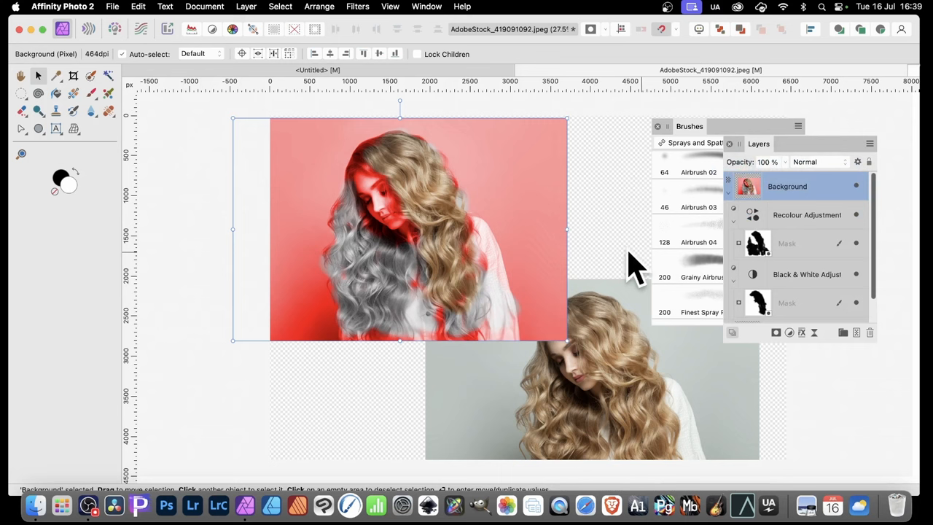
mouse_move(755, 219)
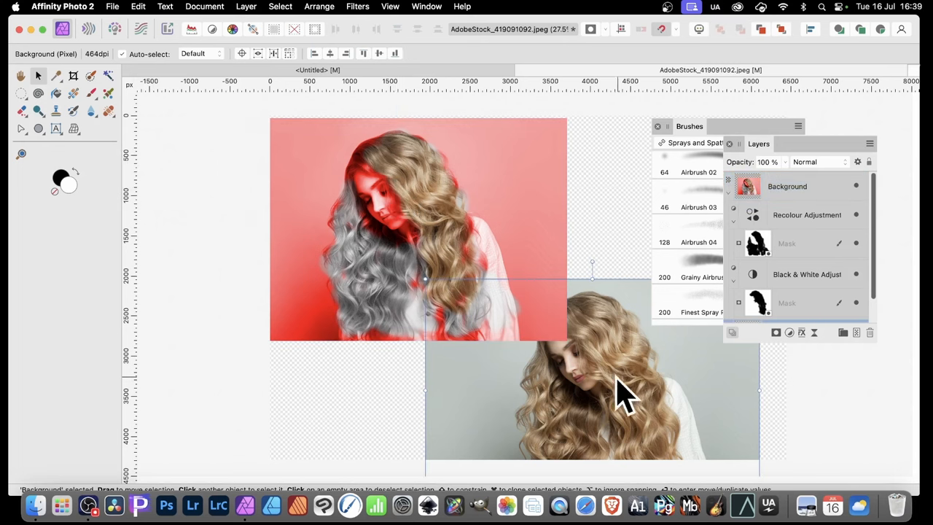
mouse_move(692, 382)
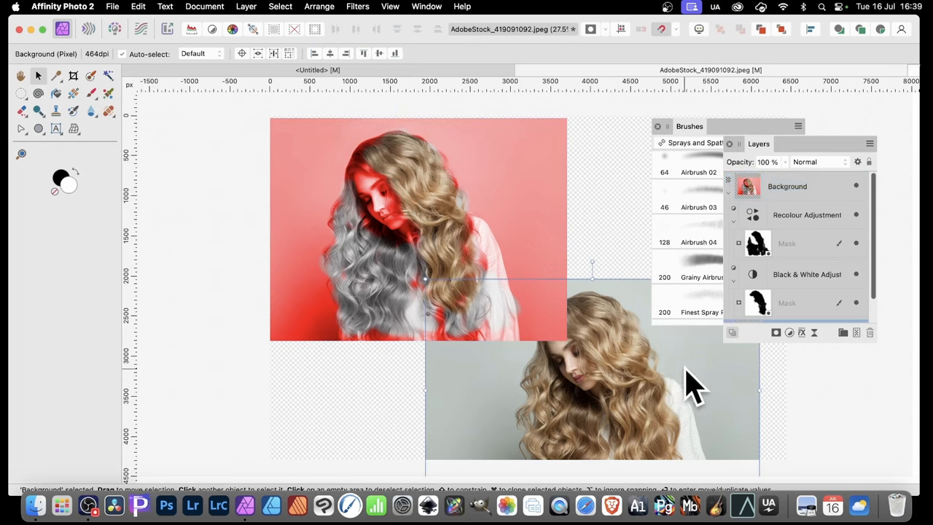